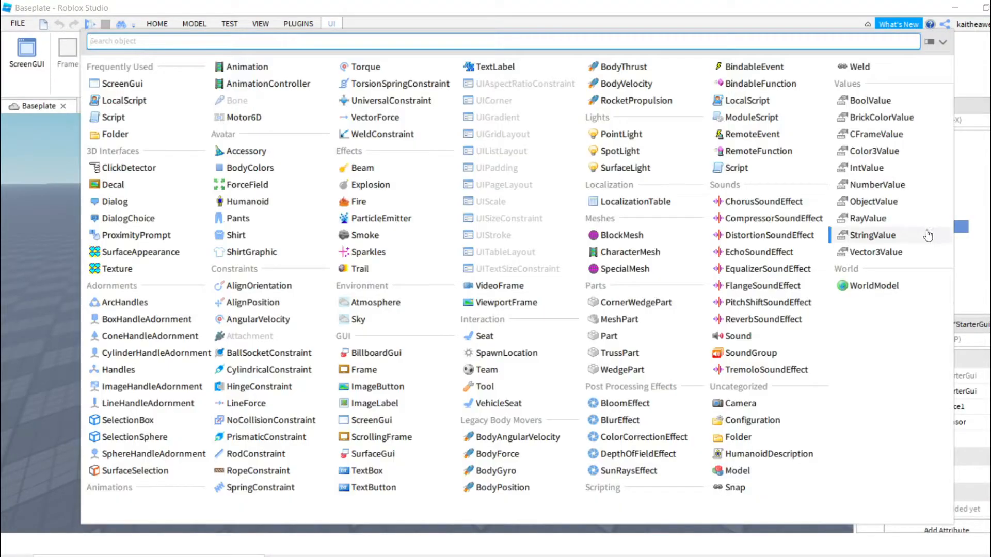
{"action": "mouse_move", "coordinate": [391, 359]}
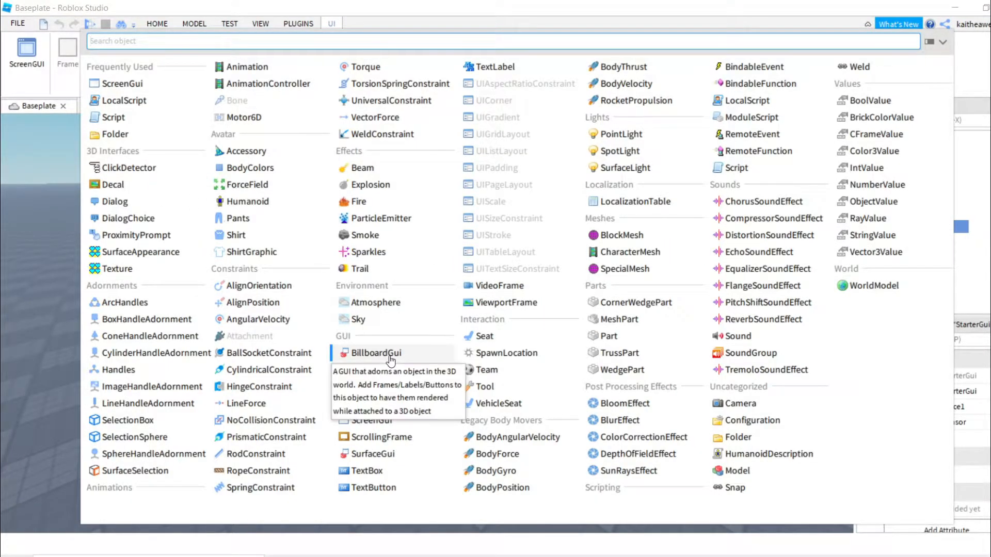
Step: Insert a BillboardGui containing a TextLabel
{"action": "left_click", "coordinate": [377, 353]}
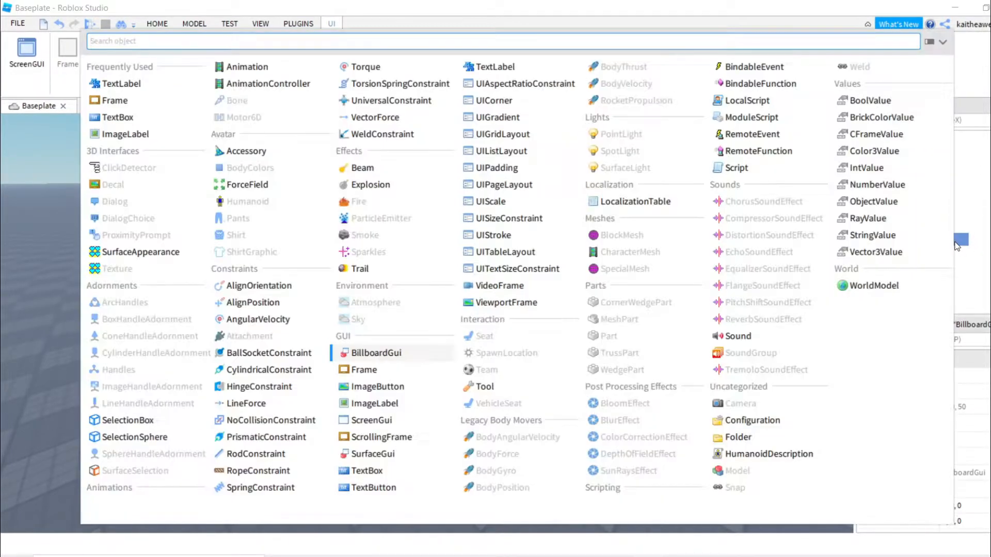
{"action": "left_click", "coordinate": [376, 353]}
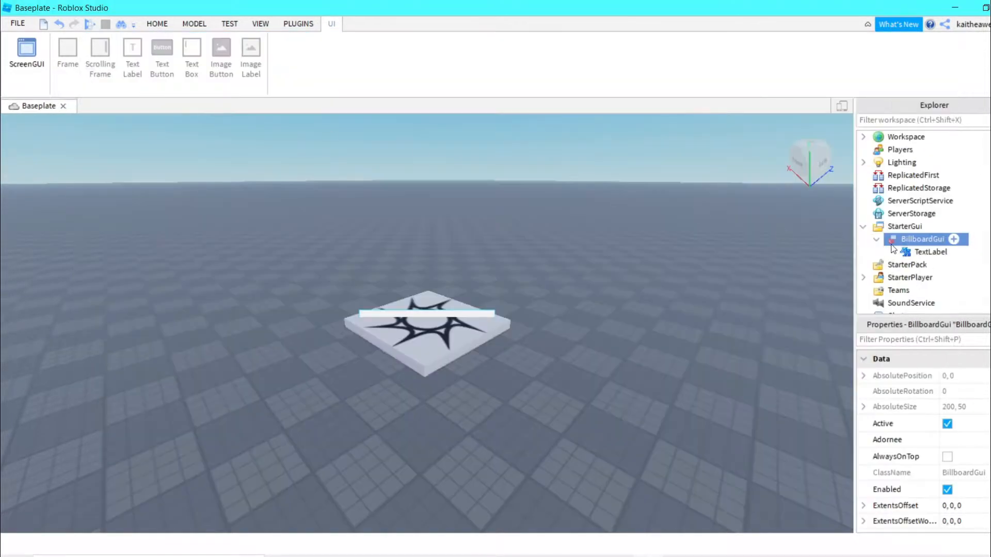
Step: Add a script named OverheadGUI to ServerScriptService to hold the BillboardGui
{"action": "left_click", "coordinate": [919, 200]}
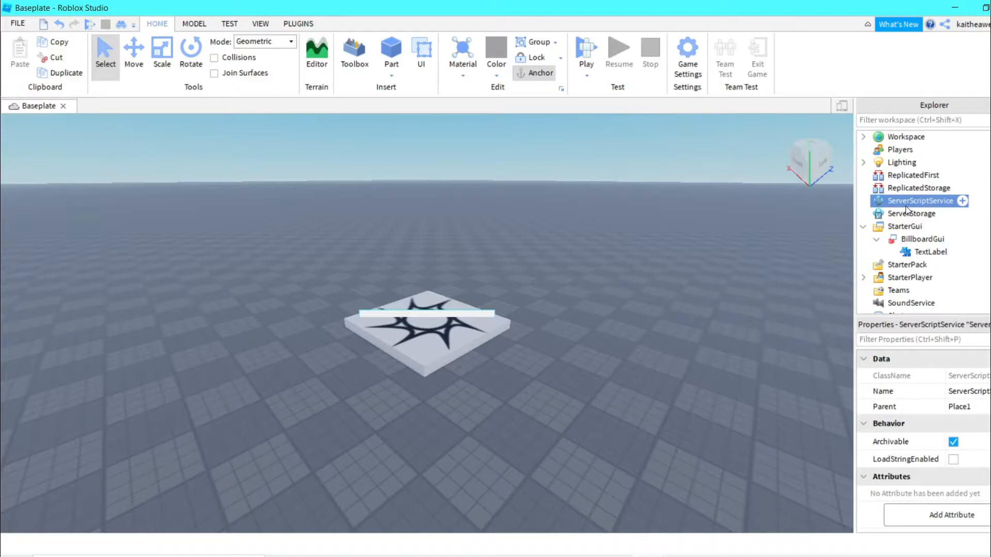
{"action": "left_click", "coordinate": [962, 201]}
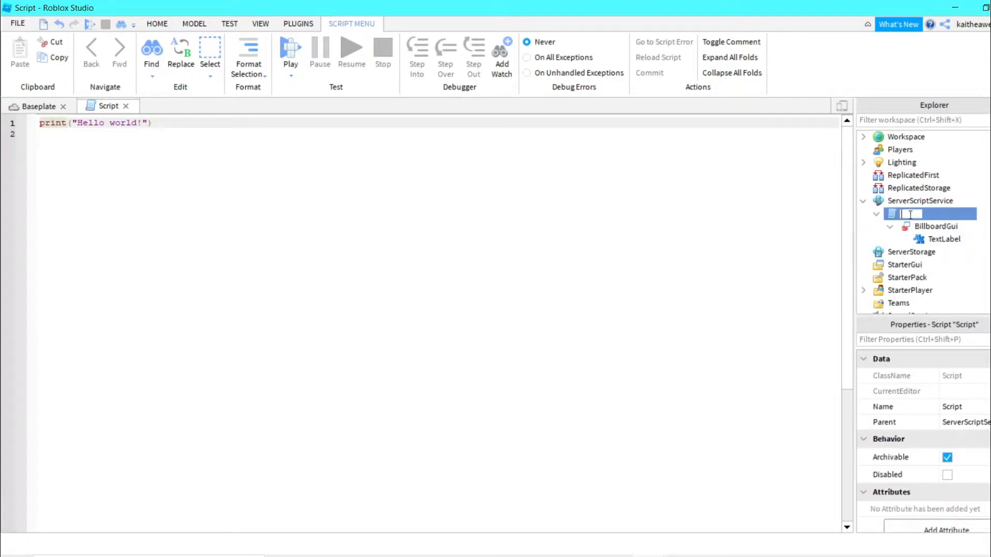
{"action": "type", "text": "OverheadGUI"}
{"action": "left_click", "coordinate": [440, 122]}
{"action": "type", "text": "local groupId"}
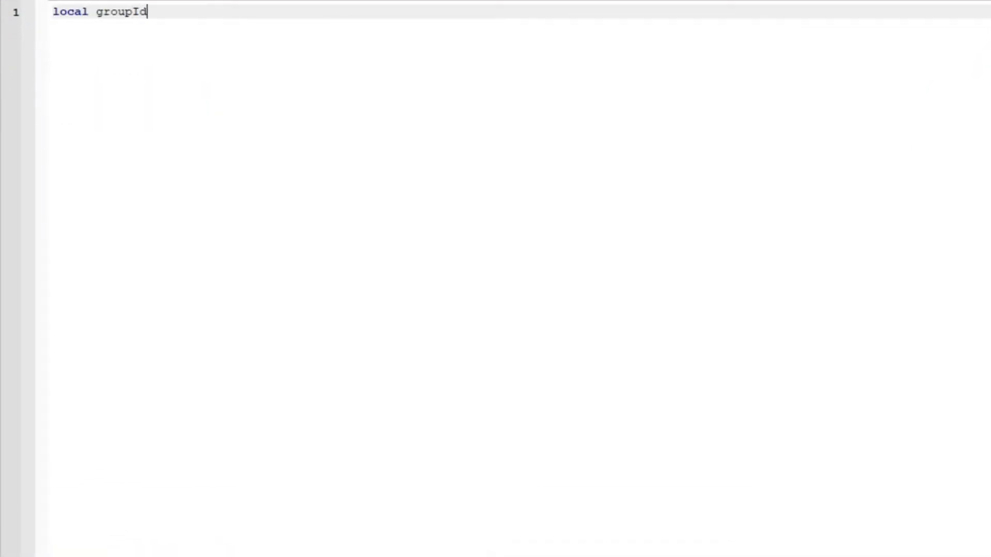
Step: Write PlayerAdded and CharacterAdded handlers after the groupId = "" declaration
{"action": "type", "text": "= \"\""}
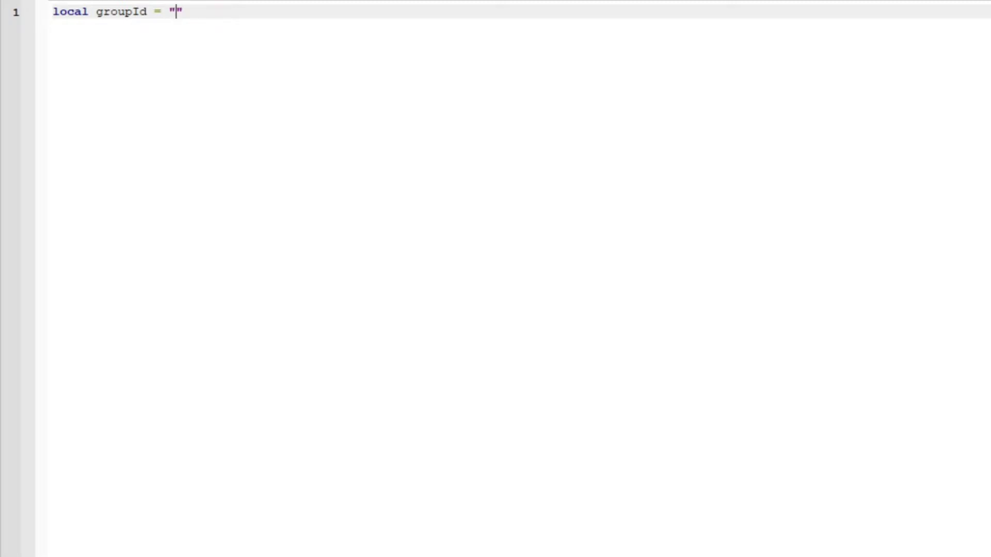
{"action": "key", "text": "Enter"}
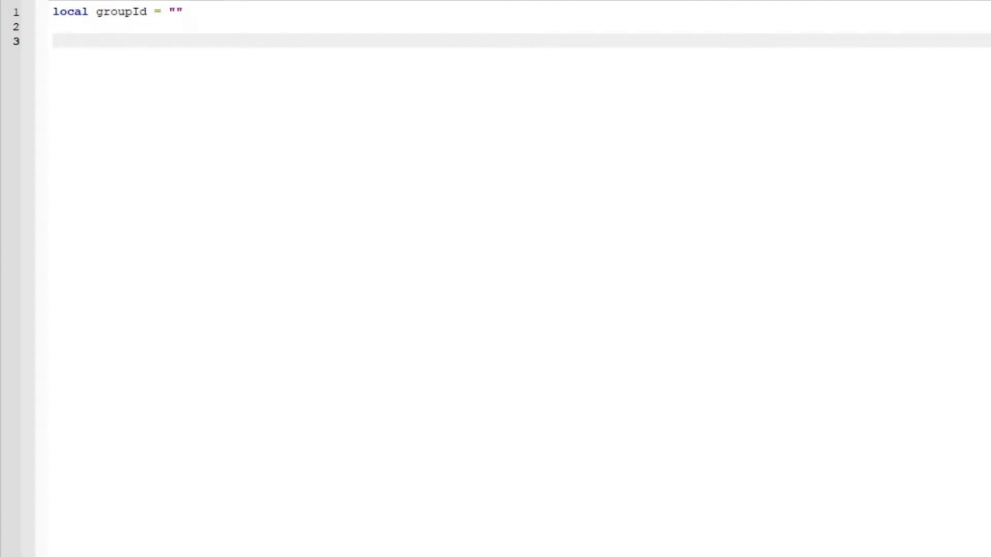
{"action": "type", "text": "game.Players."}
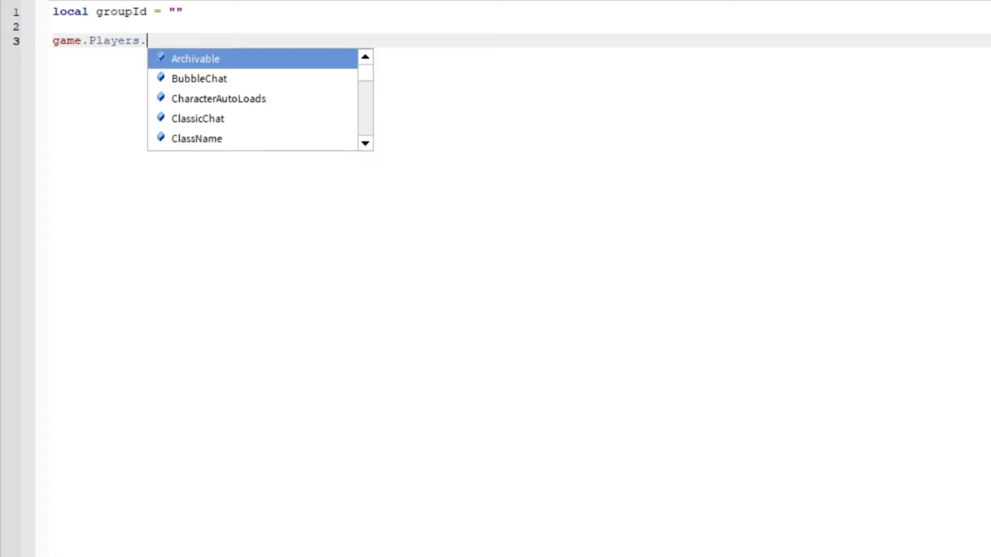
{"action": "type", "text": "PlayerAdded:Connect(function"}
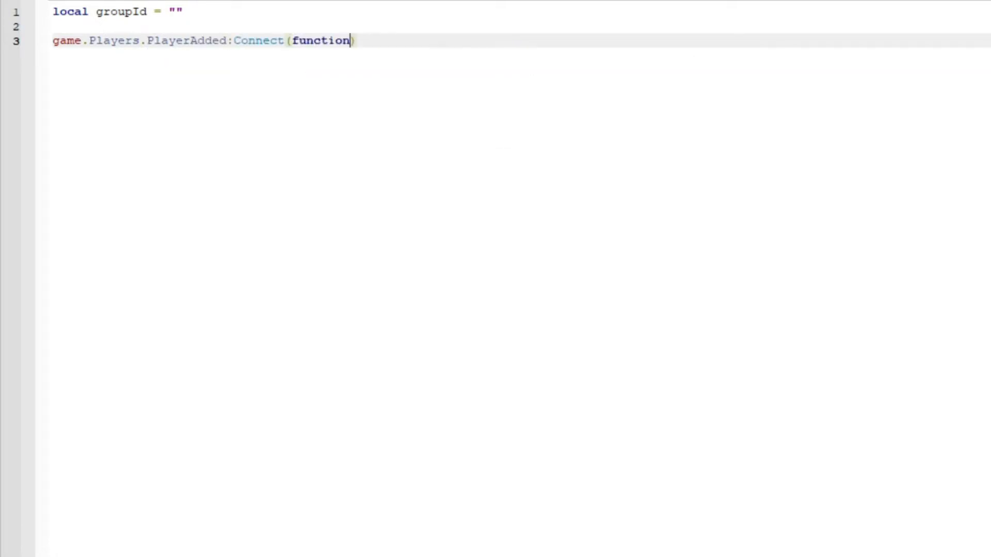
{"action": "type", "text": "()"}
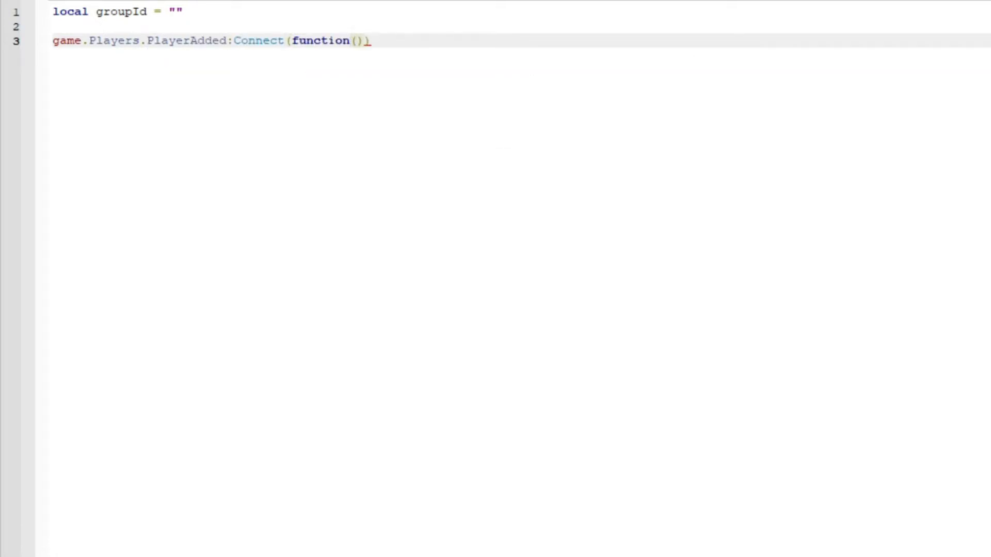
{"action": "type", "text": "Player"}
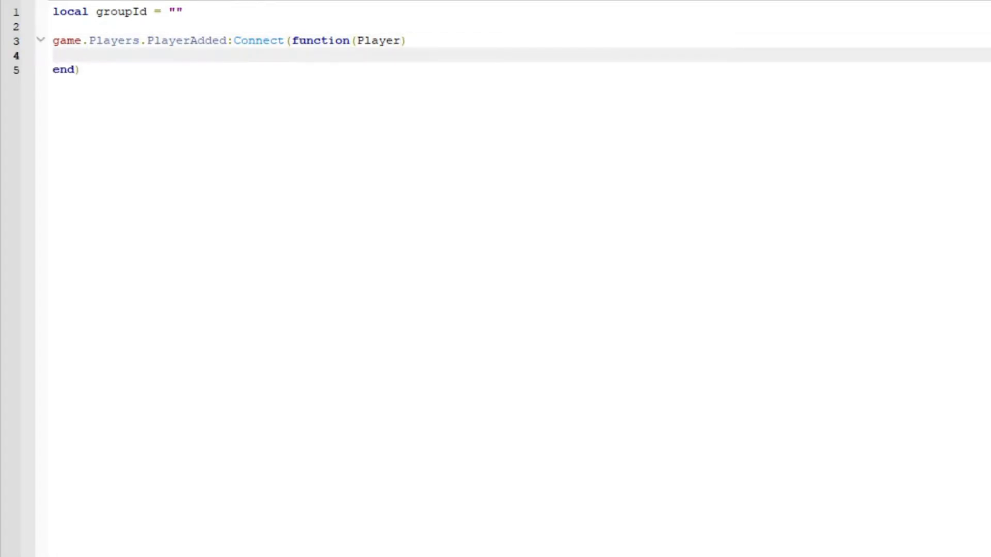
{"action": "type", "text": "pla"}
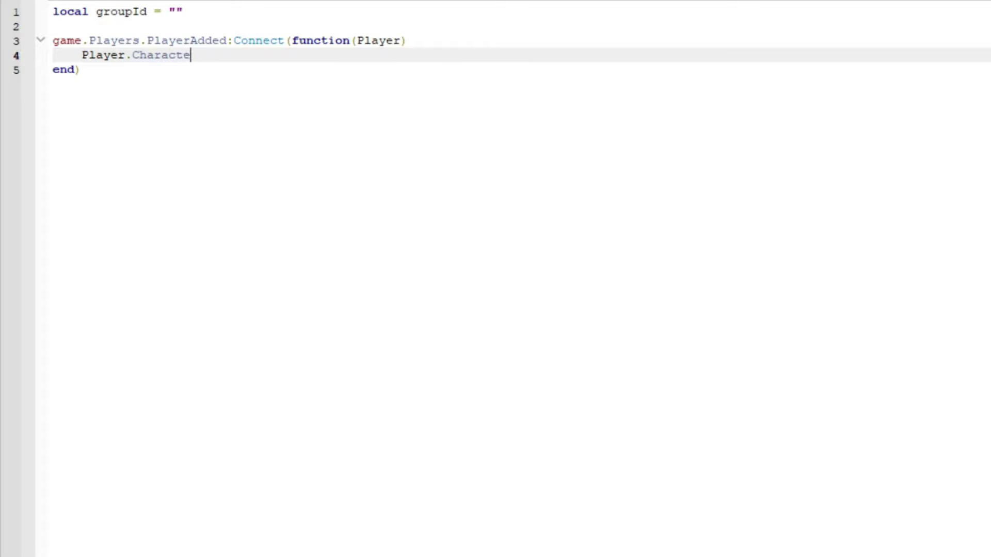
{"action": "type", "text": "rAdded:Con"}
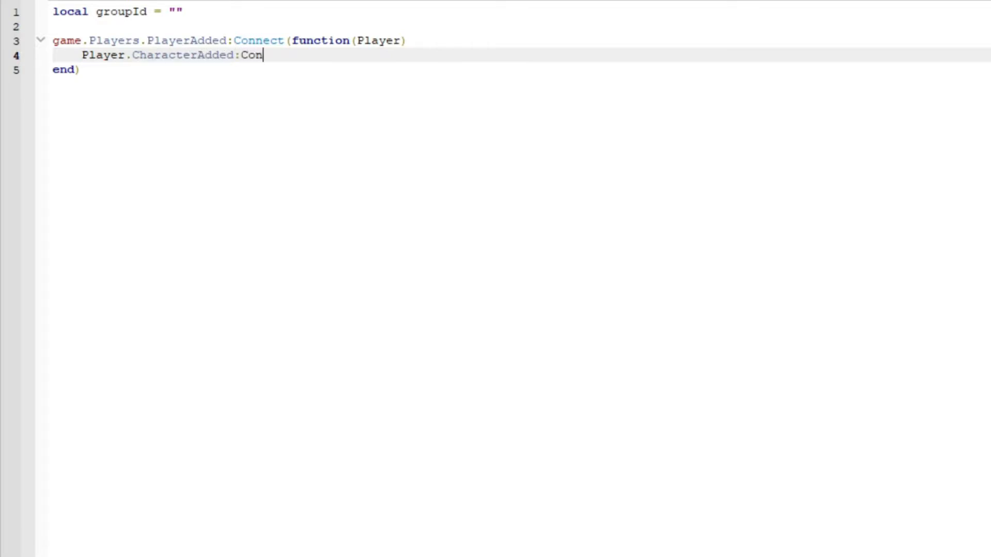
{"action": "type", "text": "nect(function(Character"}
{"action": "type", "text": "local"}
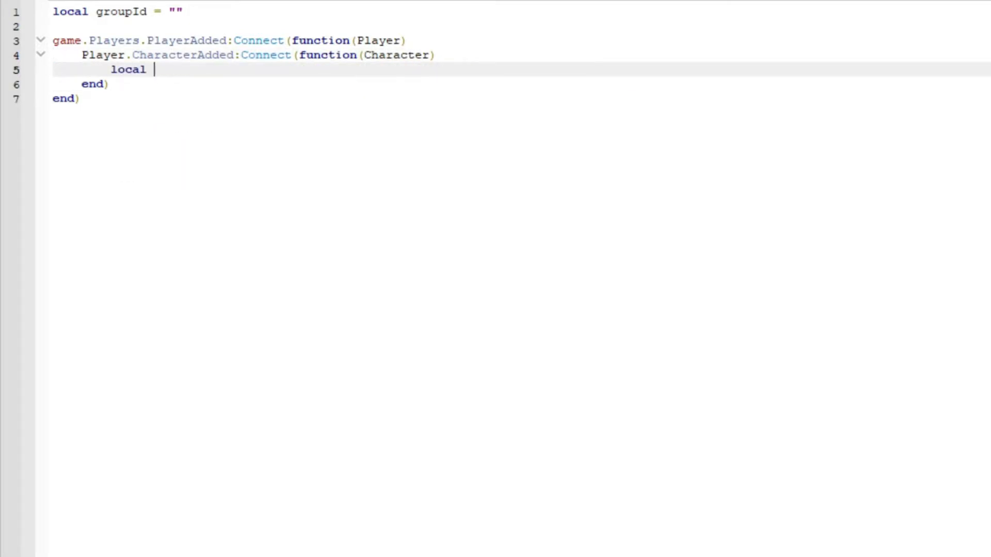
Step: Clone script.BillboardGui into GuiClone and parent it to Character.Head
{"action": "type", "text": "GuiClone"}
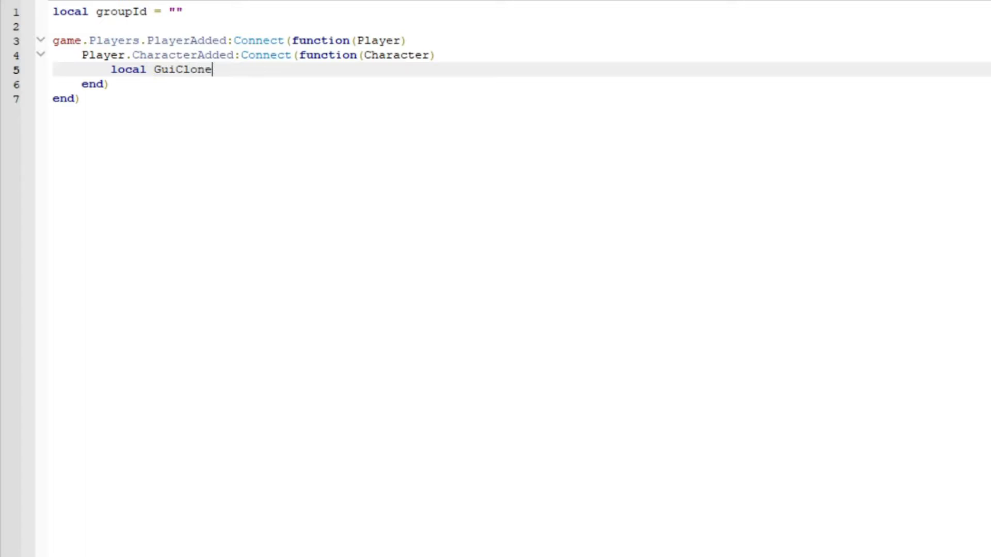
{"action": "type", "text": "= script."}
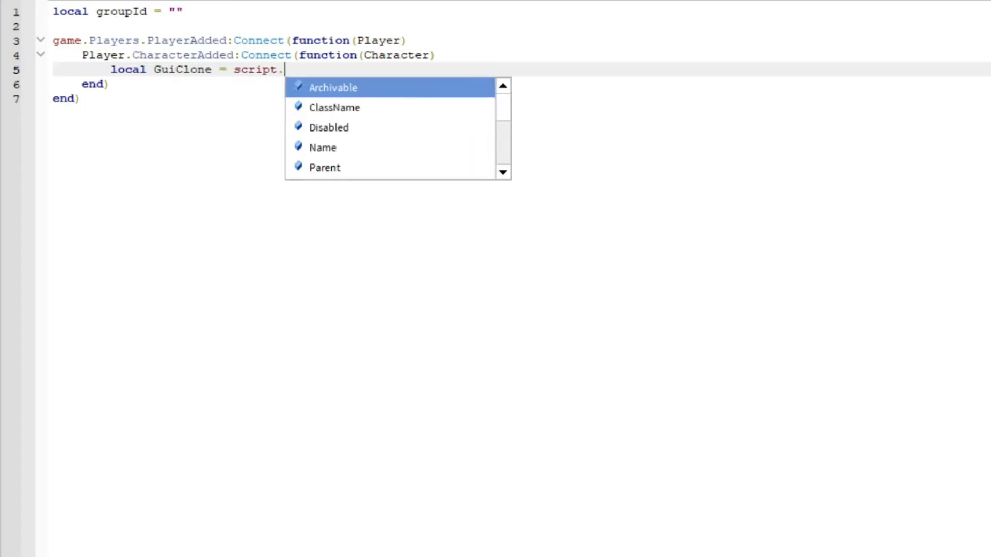
{"action": "type", "text": "BillboardGui"}
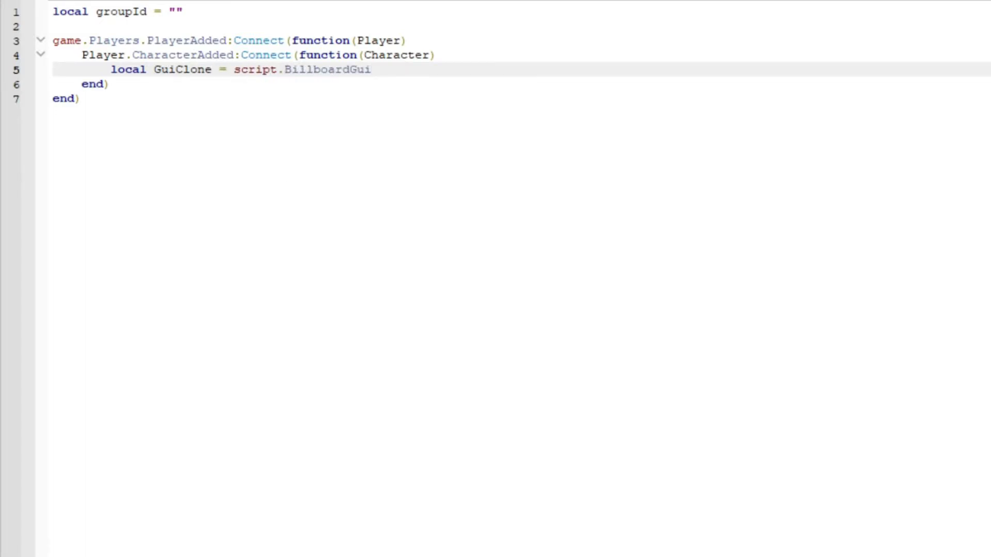
{"action": "type", "text": ":Clone()"}
{"action": "type", "text": "GuiClone"}
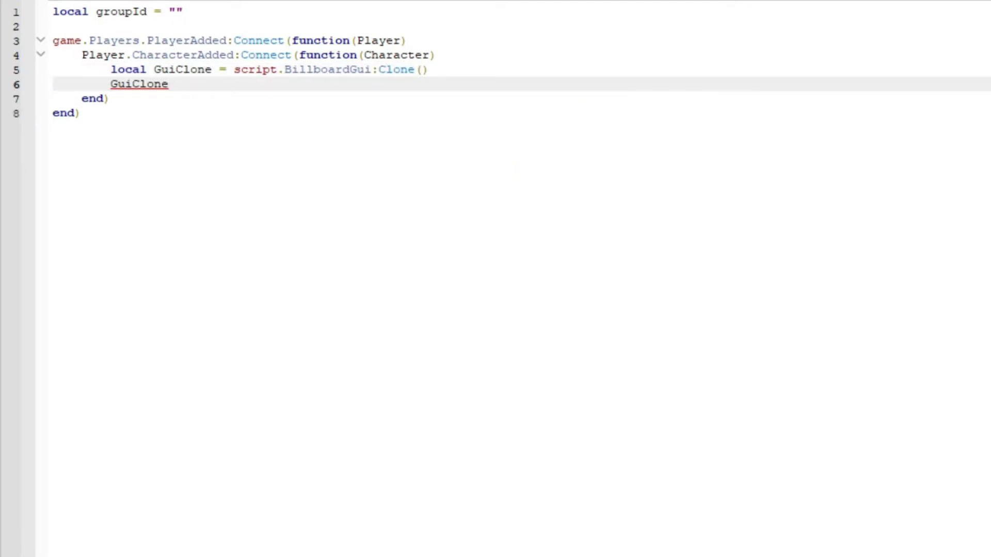
{"action": "type", "text": ".Parent ="}
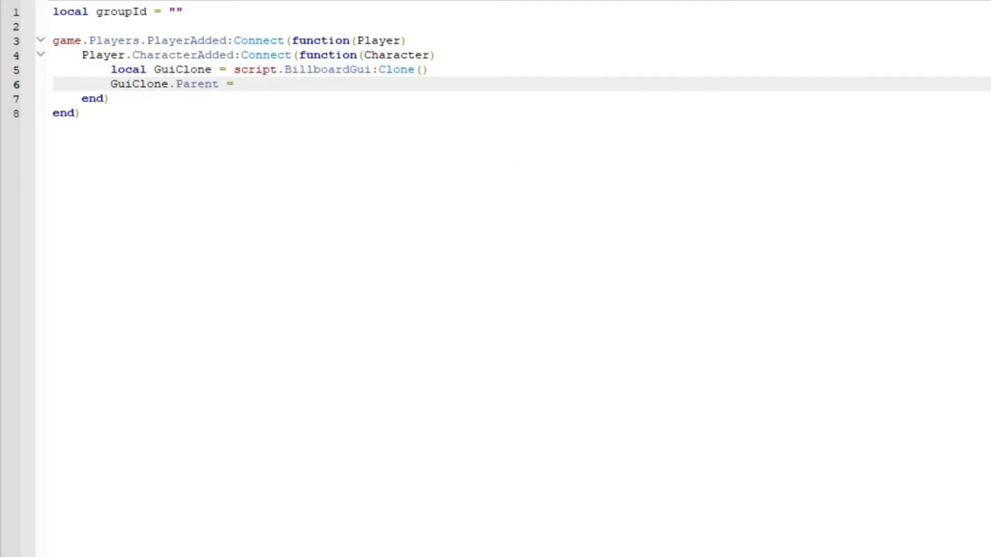
{"action": "type", "text": "Character.head"}
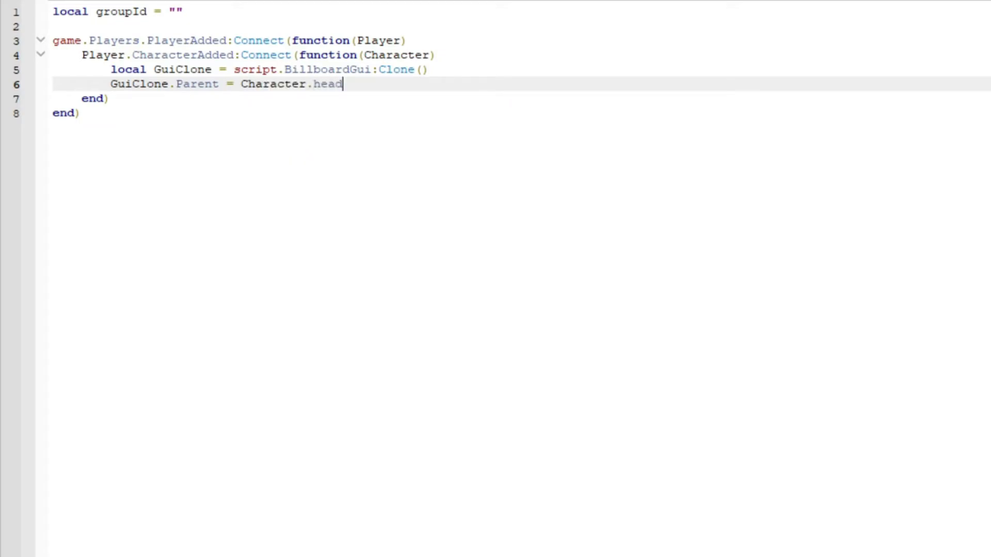
{"action": "type", "text": "Head"}
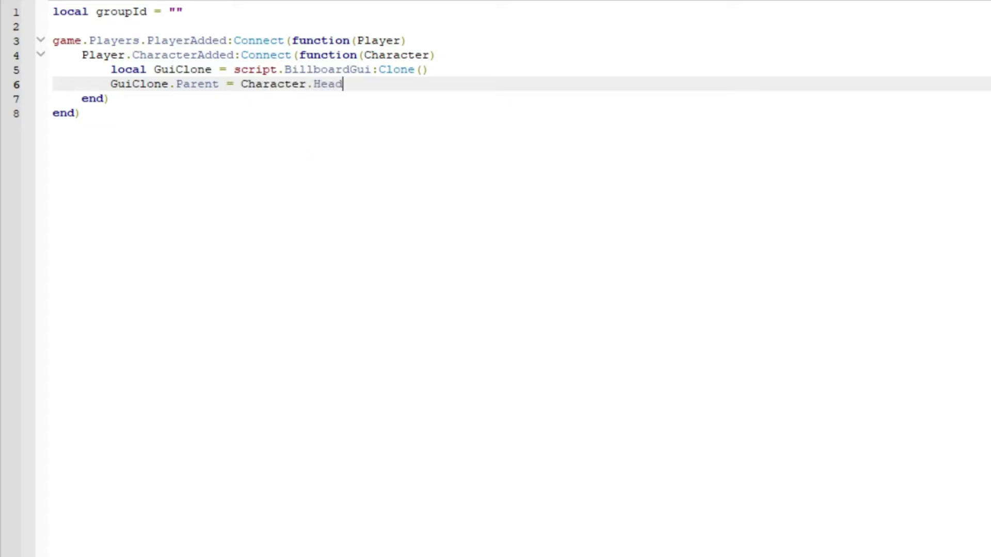
Step: Declare local InformationLabel = GuiClone.TextLabel
{"action": "key", "text": "Enter"}
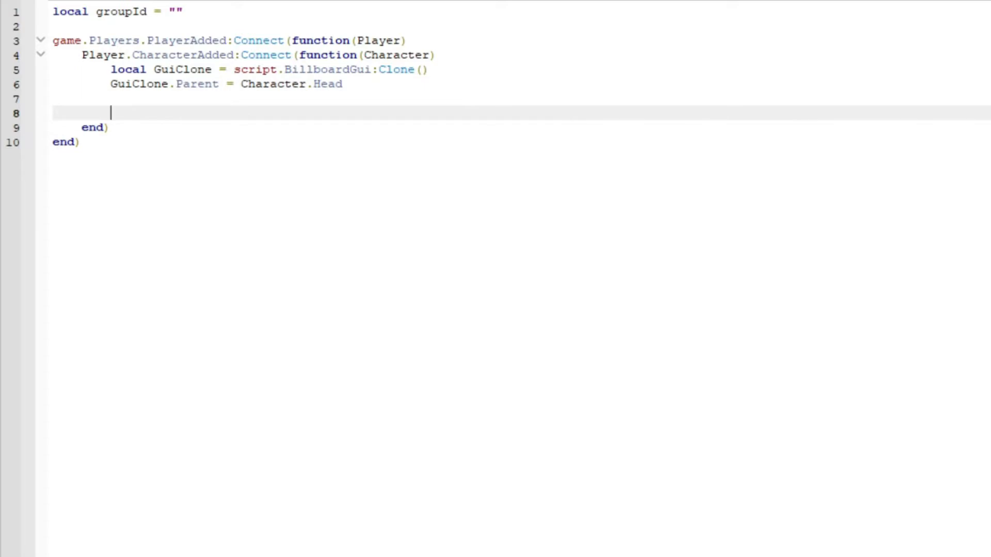
{"action": "type", "text": "local In"}
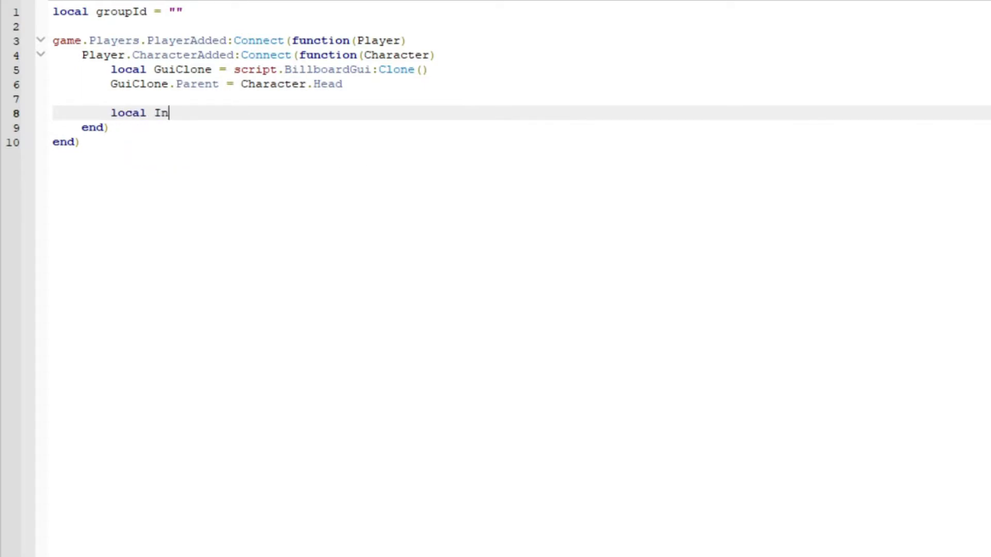
{"action": "type", "text": "formationLab"}
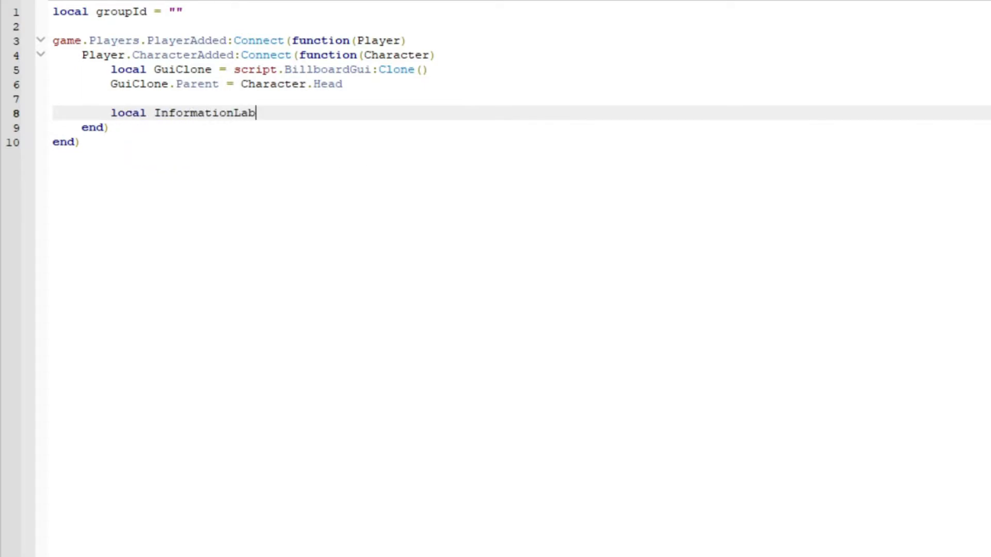
{"action": "type", "text": "el = GuiClone."}
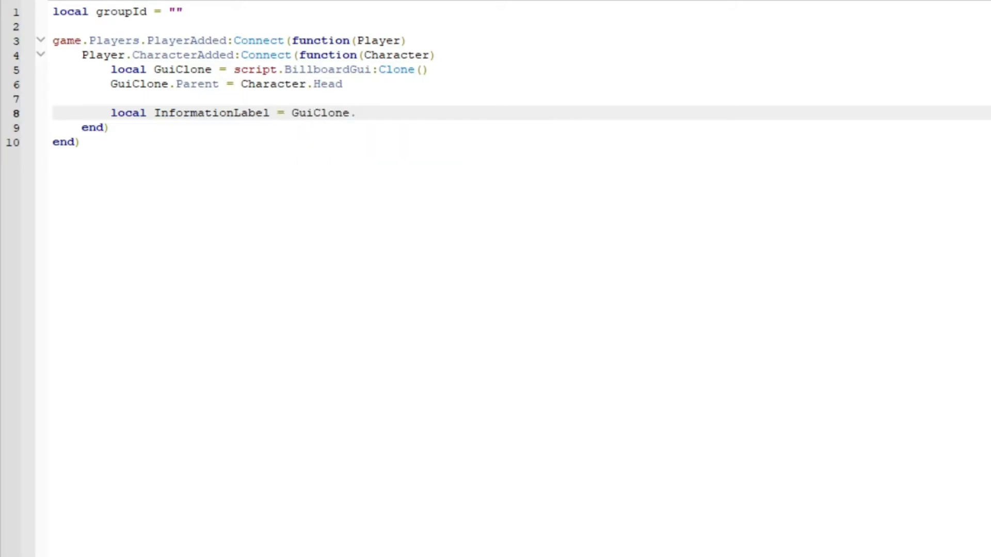
{"action": "type", "text": "TextLabel"}
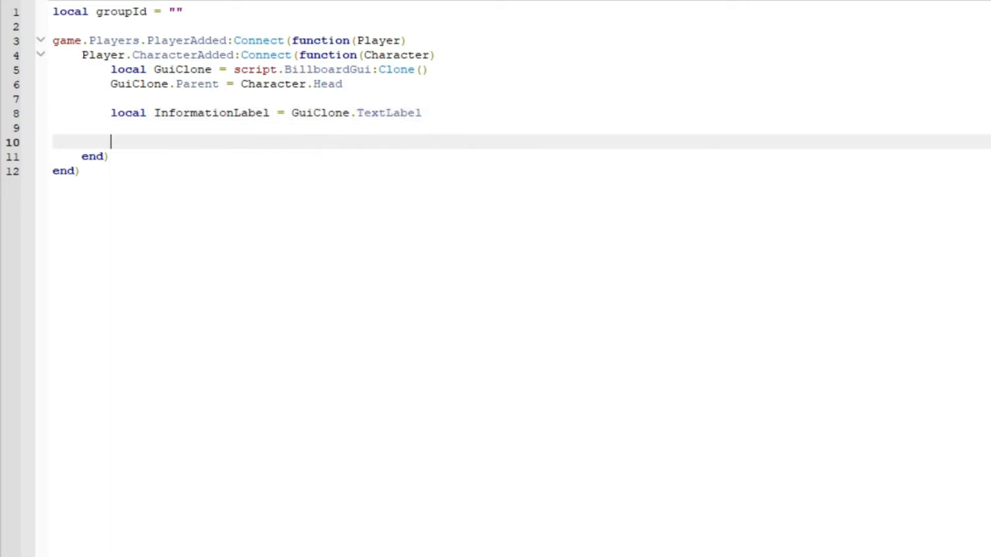
Step: Get PlayerRank via player:GetRoleInGroup(groupId) and set the label text to name .. " - " .. rank
{"action": "type", "text": "local PlayerRank"}
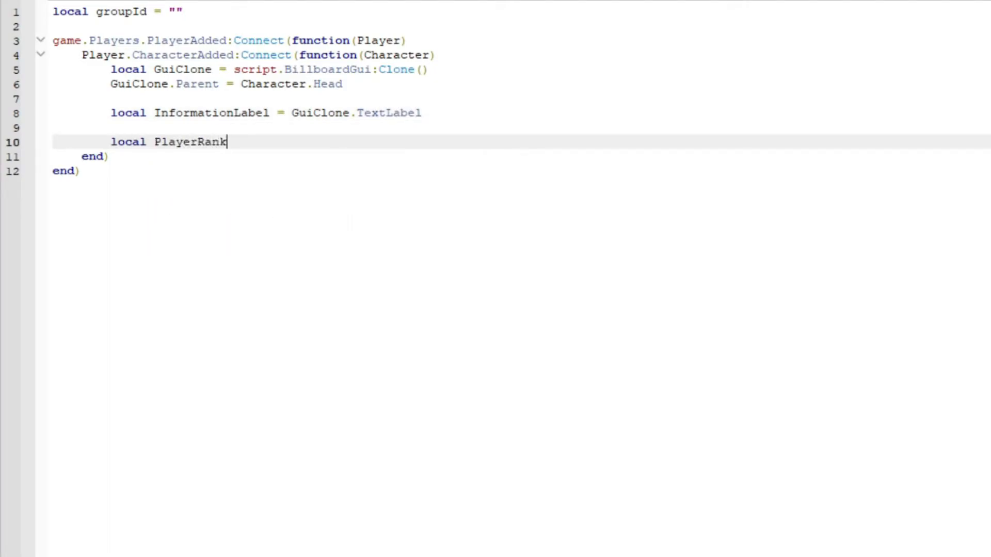
{"action": "type", "text": "= player"}
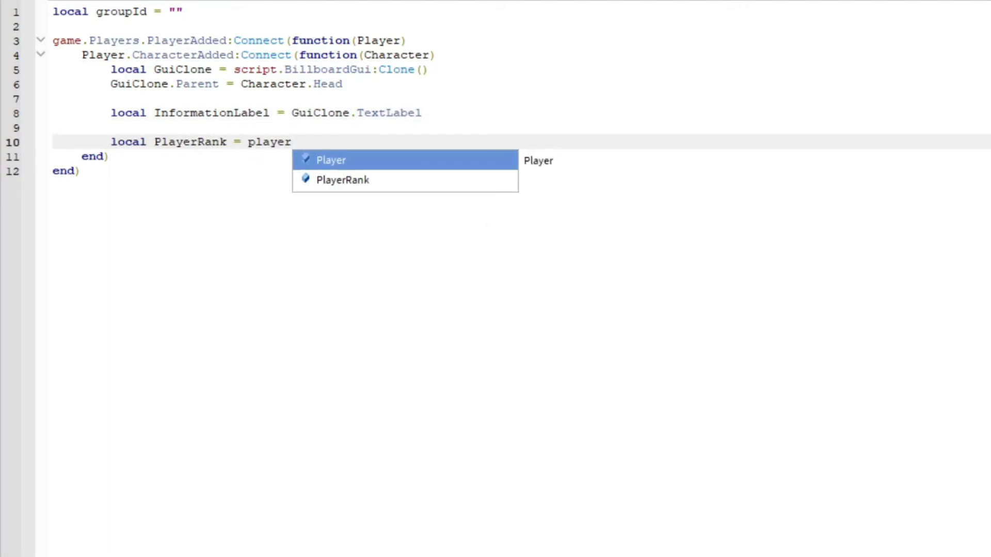
{"action": "type", "text": ":GetR"}
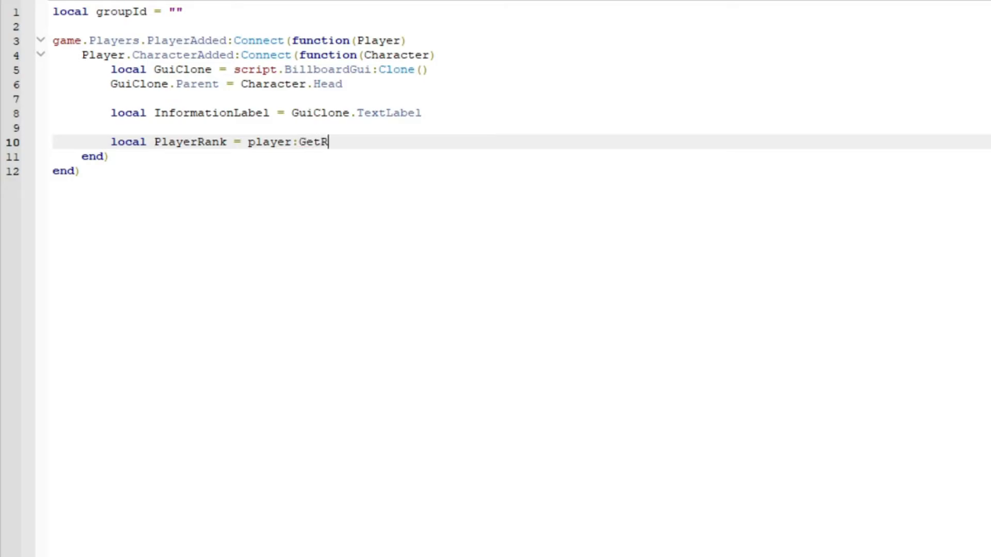
{"action": "type", "text": "oleI"}
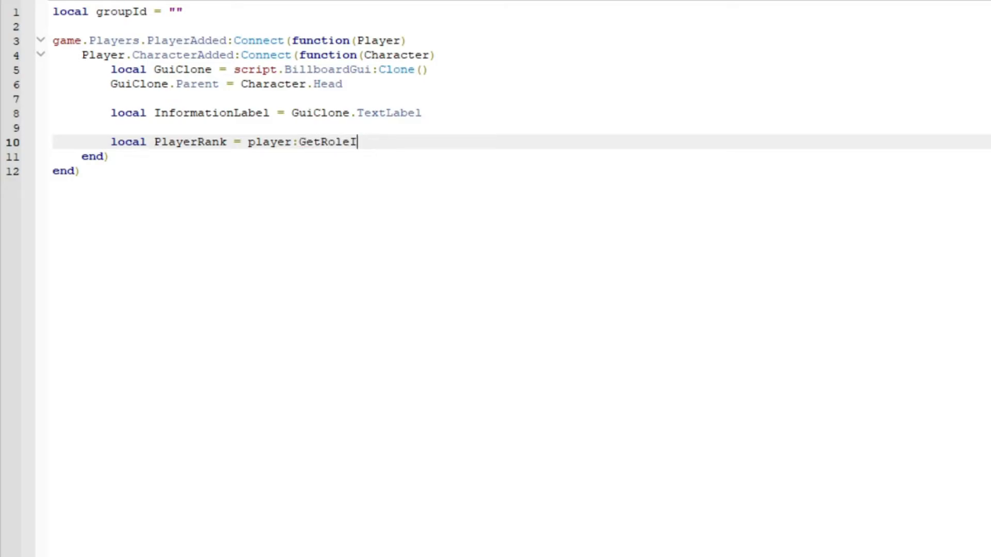
{"action": "type", "text": "nGroup(group)"}
{"action": "type", "text": "InformationLabel.Text = Player.Name..\" - "}
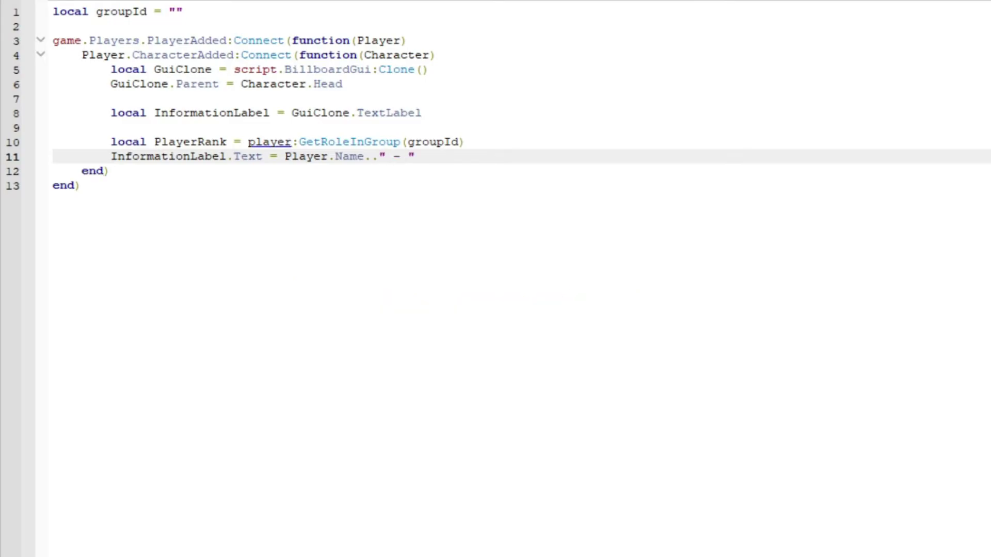
{"action": "type", "text": ".. PlayerRa"}
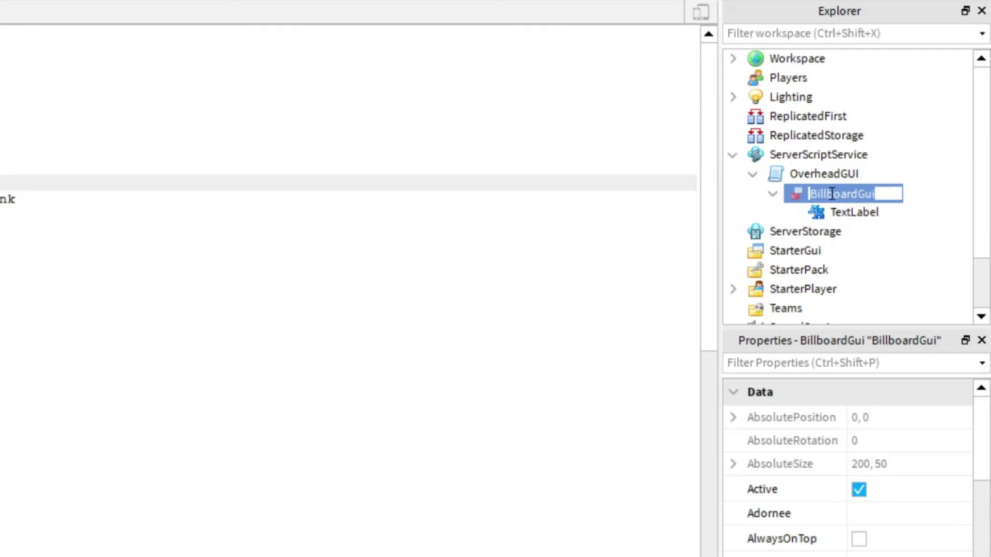
Step: Rename the GUI to OverheadGui and label to InformationLabel in code, size the label {1,0},{1,0}, and grab the group id from the URL
{"action": "type", "text": "OverheadGui"}
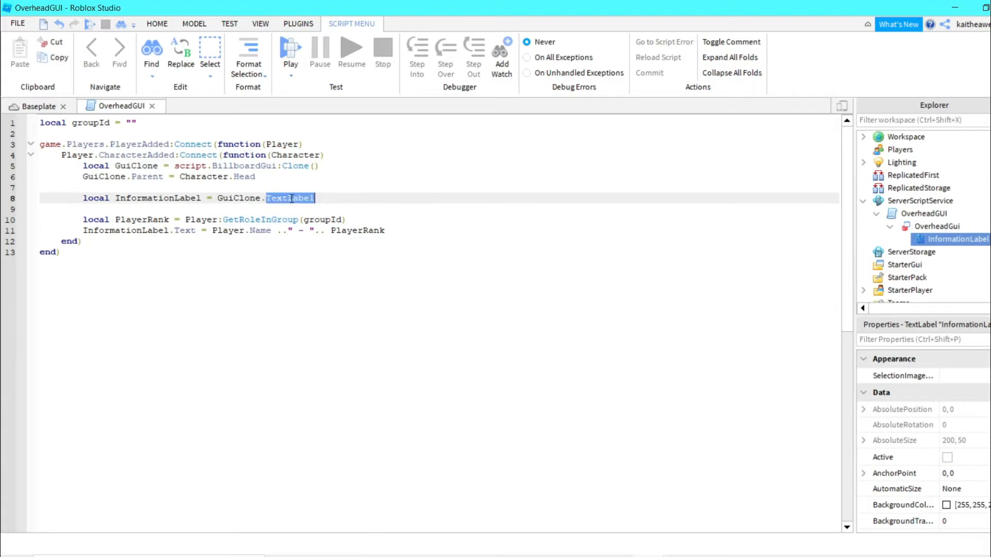
{"action": "key", "text": "Delete"}
{"action": "type", "text": "1"}
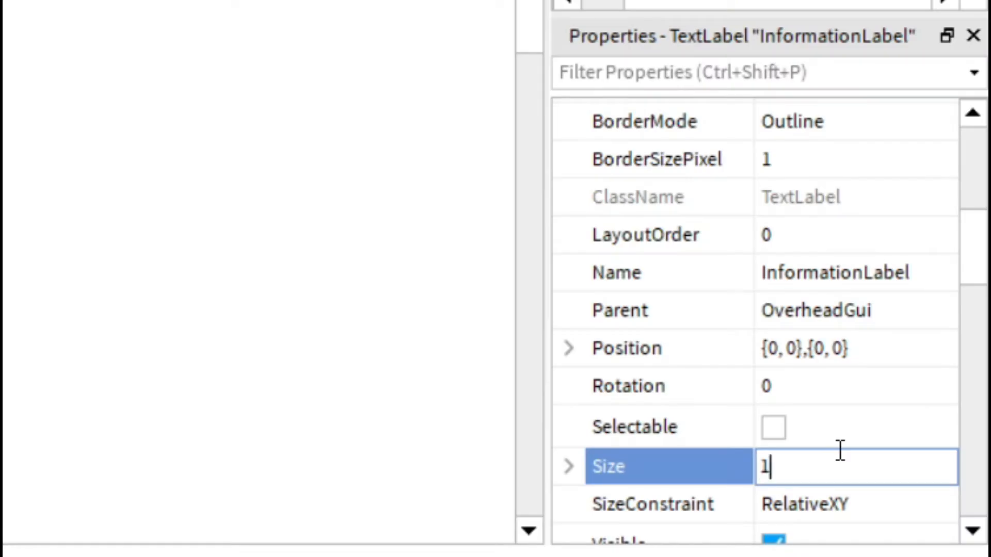
{"action": "type", "text": ",0,1,0"}
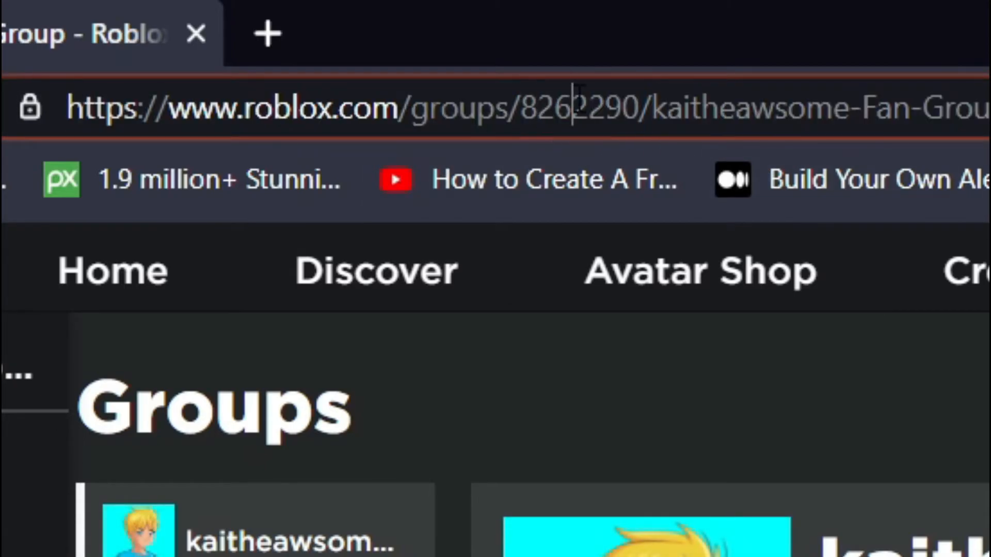
{"action": "double_click", "coordinate": [579, 109]}
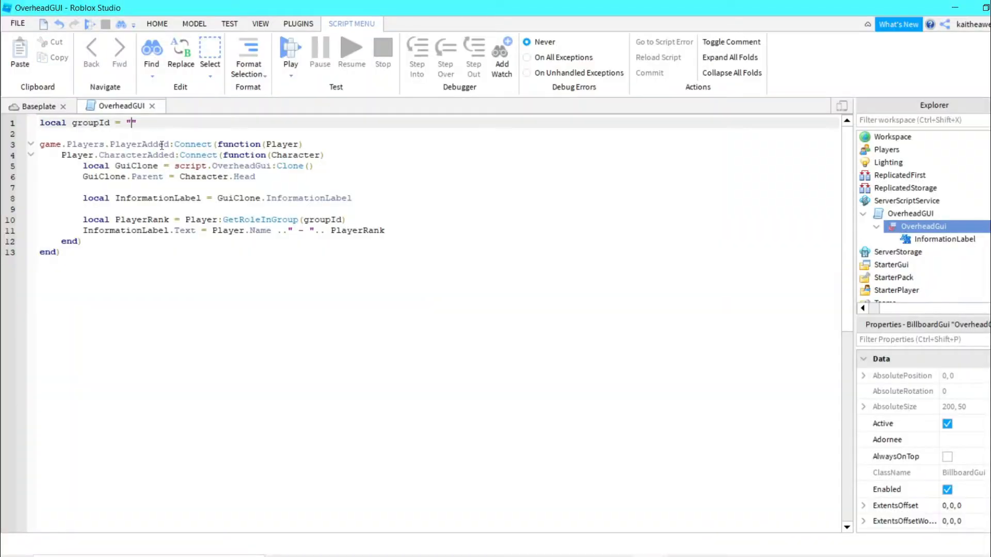
Step: Set groupId to 8262290, adjust the label's BackgroundTransparency, and offset the GUI 0, 5, 0 in world space
{"action": "type", "text": "8262290"}
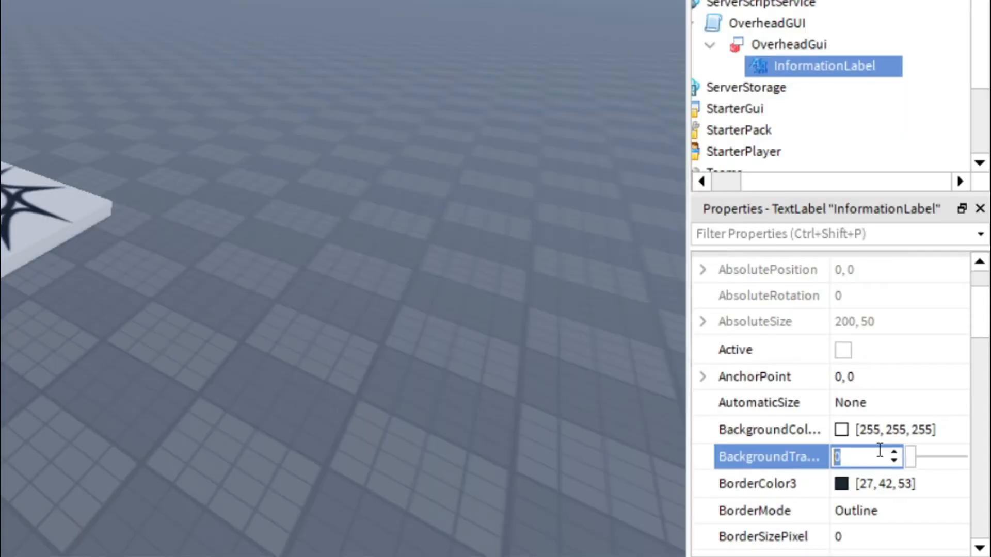
{"action": "left_click", "coordinate": [782, 43]}
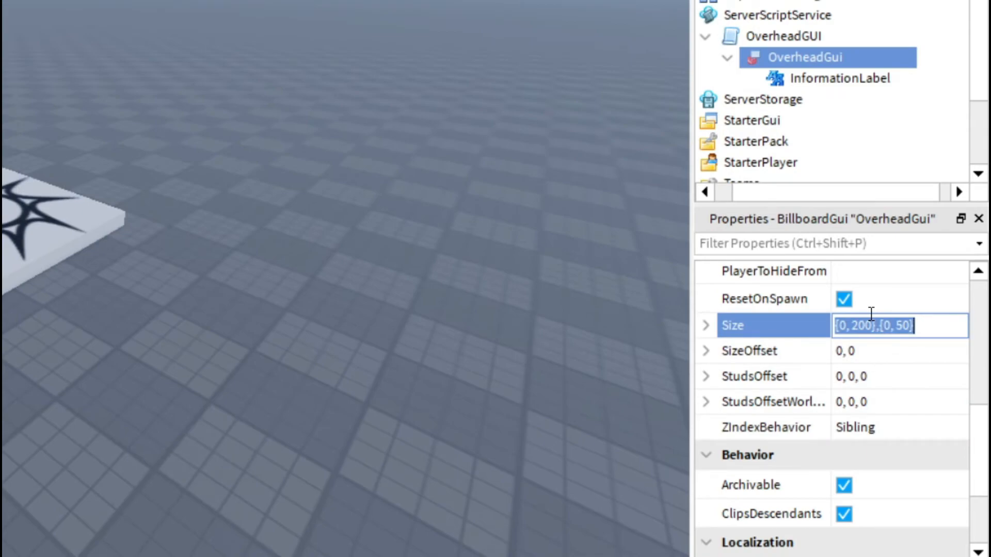
{"action": "type", "text": "5, 0"}
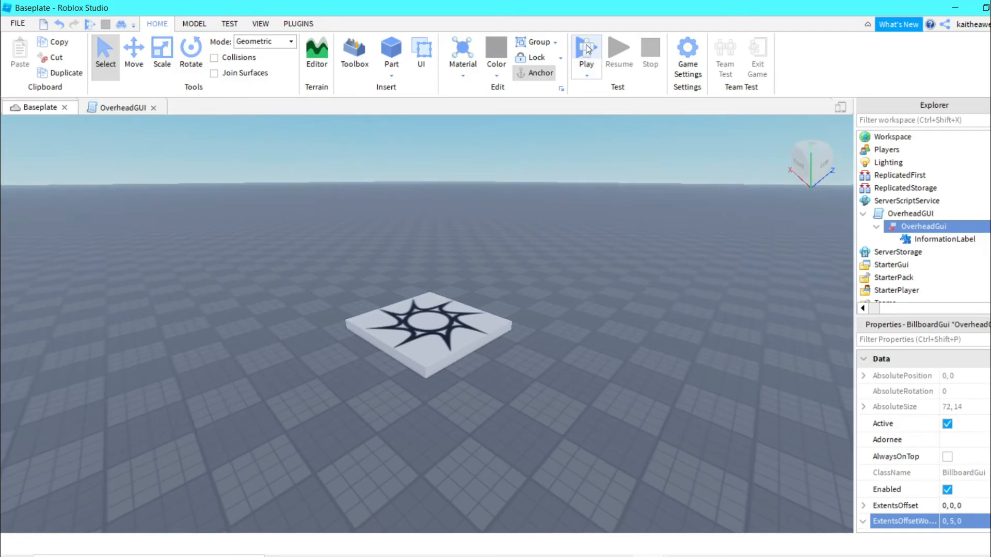
Step: Play-test the game and orbit the camera to view the overhead tag from above
{"action": "left_click", "coordinate": [586, 49]}
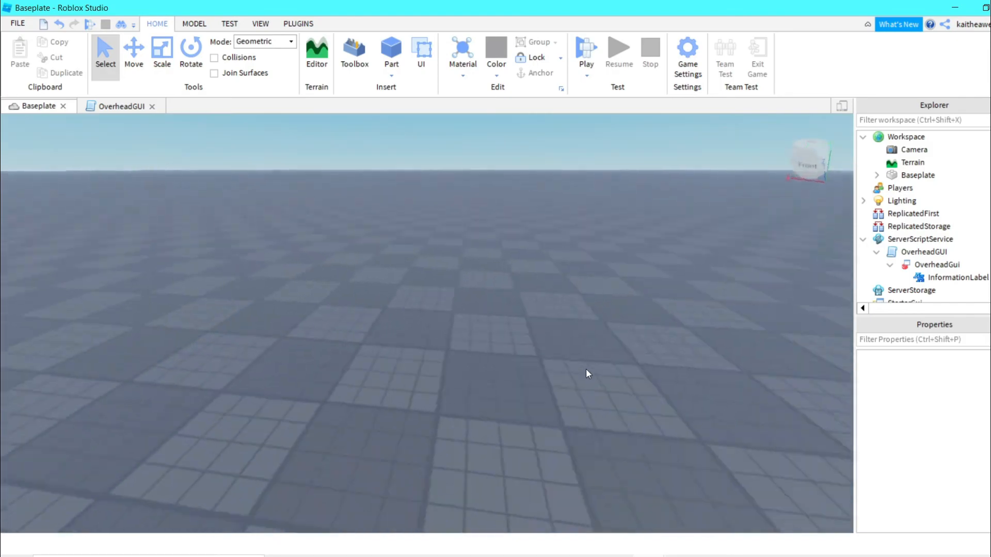
{"action": "left_click_drag", "start_coordinate": [586, 374], "coordinate": [579, 286]}
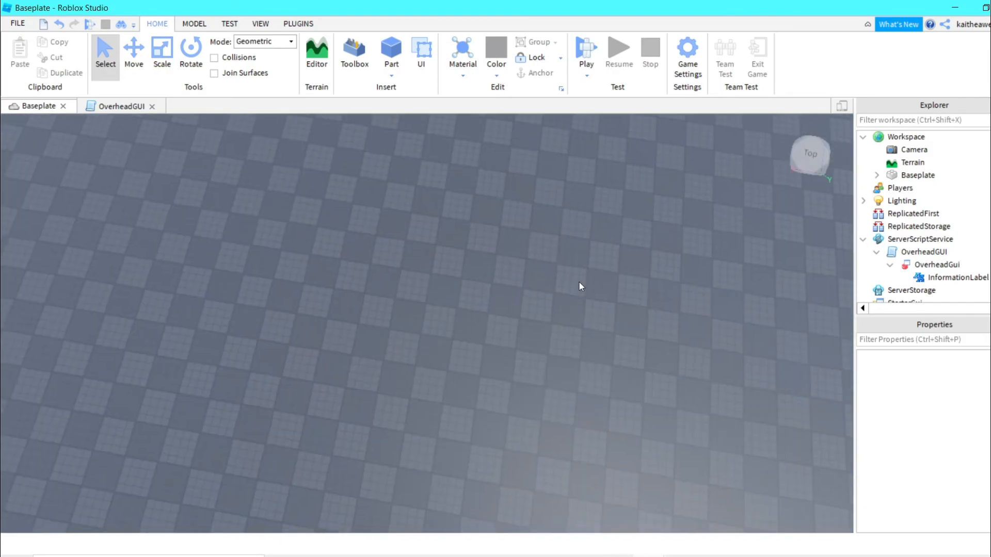